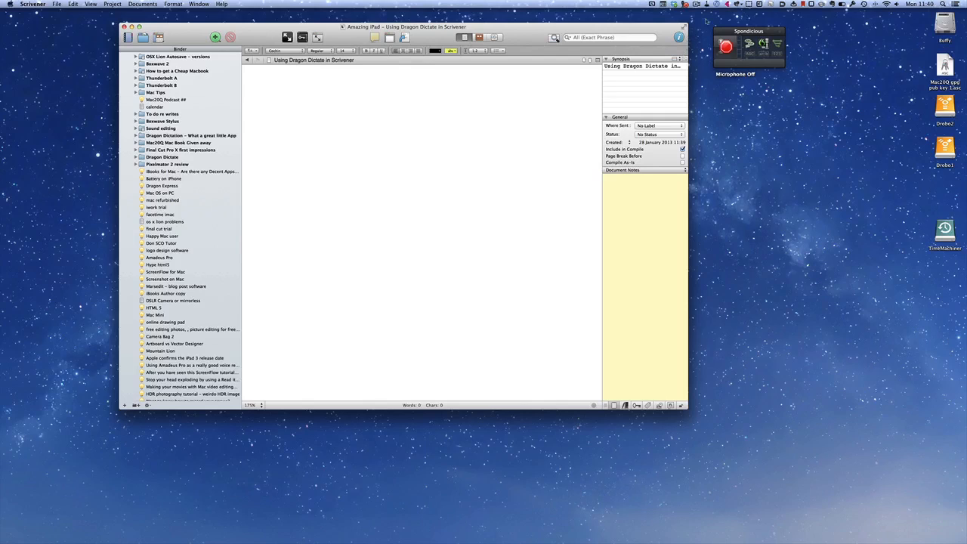
- Switch on Dragon Dictate's microphone to start dictating into the empty Scrivener document
{"action": "left_click", "coordinate": [603, 18]}
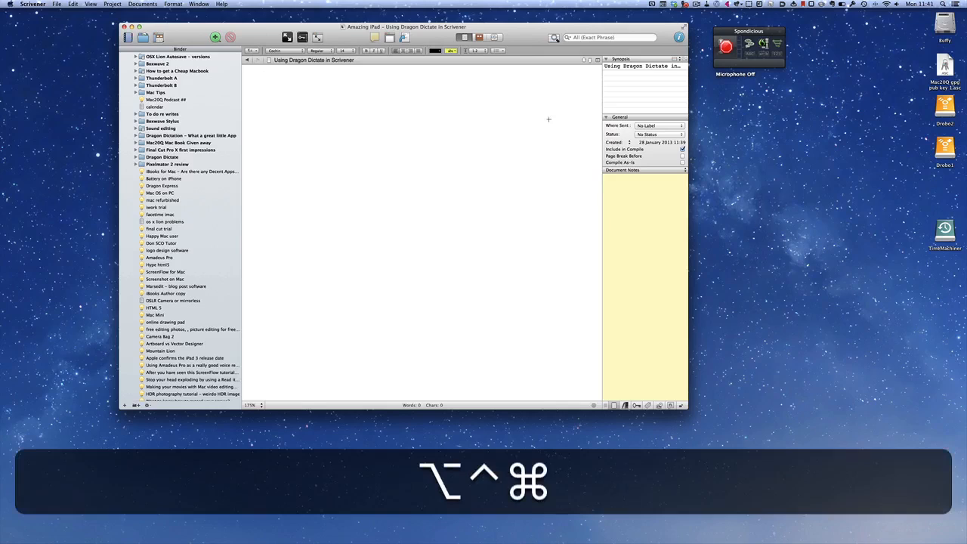
{"action": "left_click", "coordinate": [264, 79]}
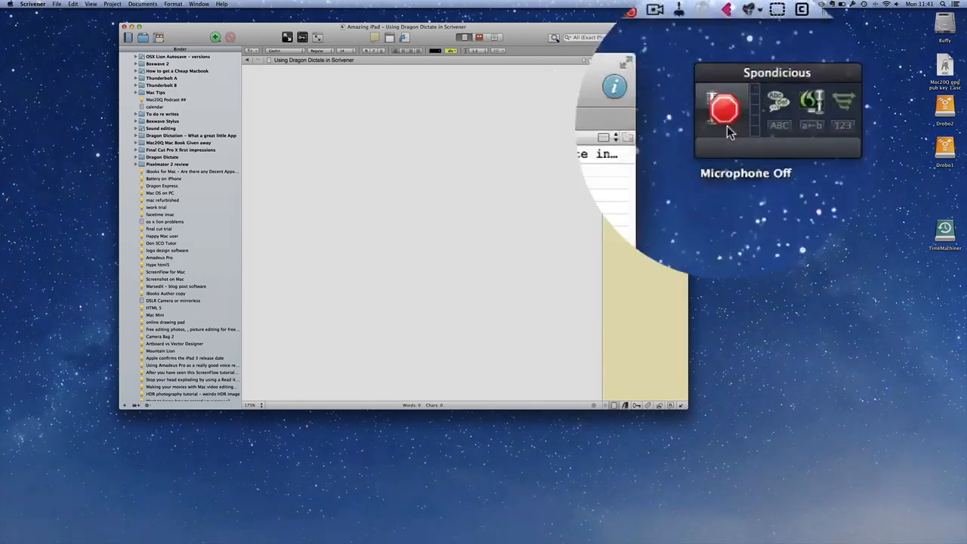
{"action": "left_click", "coordinate": [723, 111]}
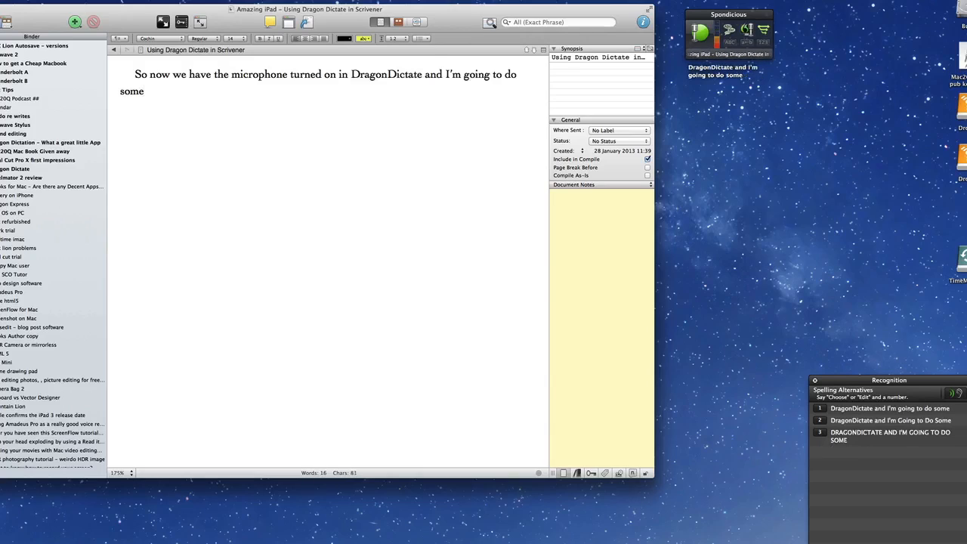
- Dictate 'dictation in Scrivener', fix Scrivener's capitalisation, and dictate the sentence about writing in Scrivener
{"action": "type", "text": "dictation in scrivener"}
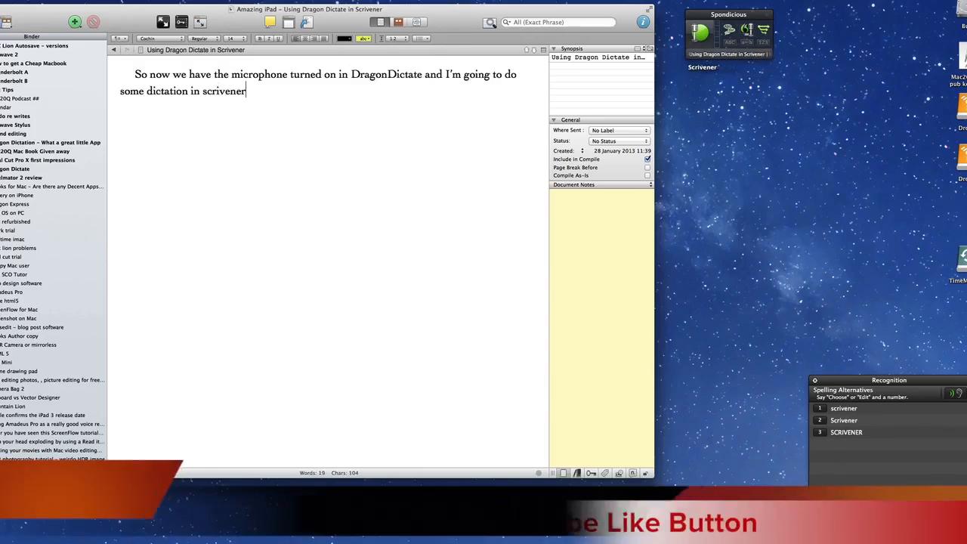
{"action": "double_click", "coordinate": [222, 91]}
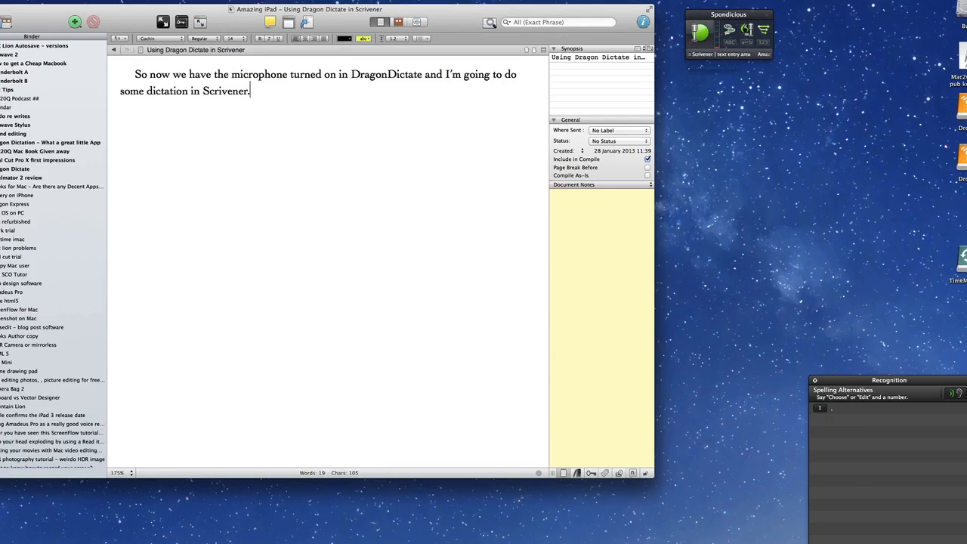
{"action": "type", "text": "As you can see I do use scrivener and awful lot to do all of my writing is a really good place to keep all of your"}
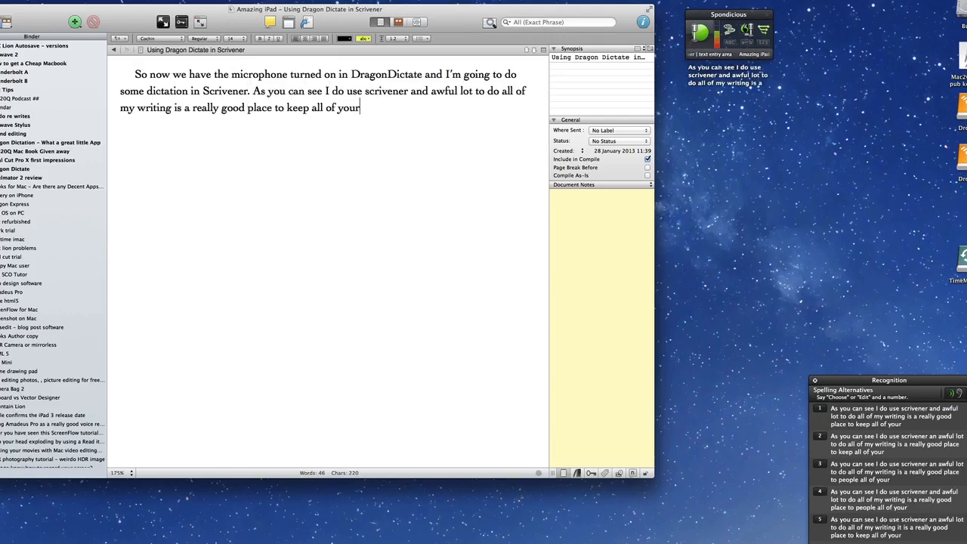
{"action": "type", "text": "writing."}
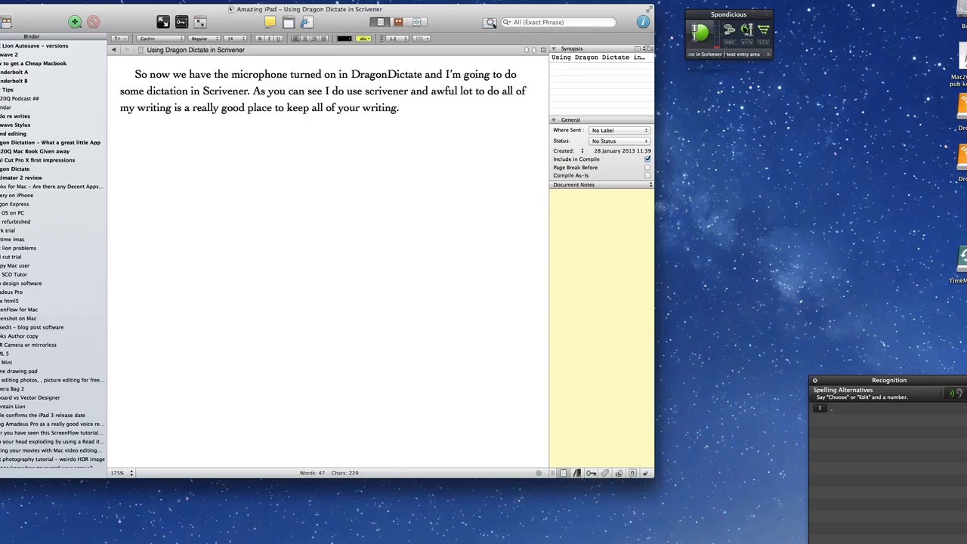
- Dictate the sentences on folders and text items, ending 'when you actually output your work.'
{"action": "type", "text": "I think one of the things about Scriven is that you can use it in a outlining sort of mode where you have a folder which is the chapter of the book and within that folder you can have separa"}
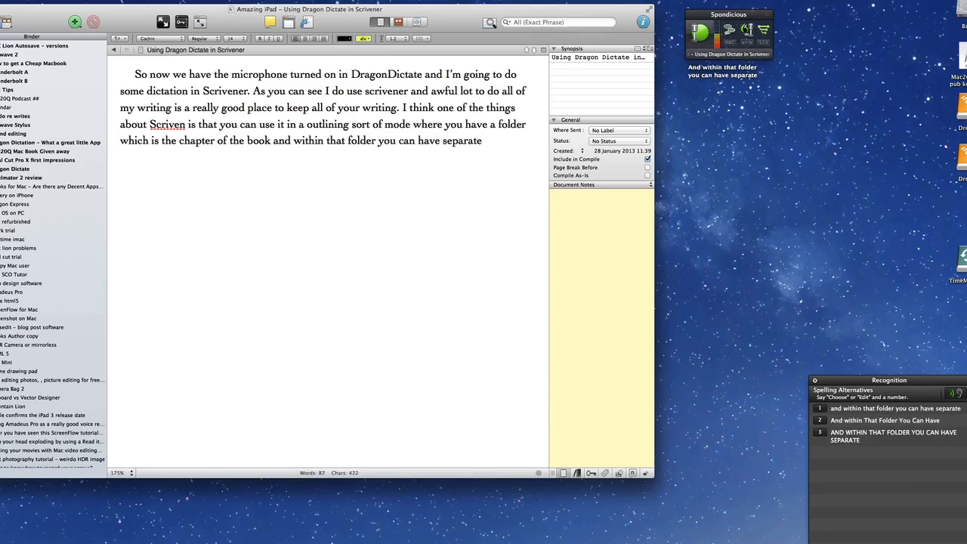
{"action": "type", "text": "text items which are scribblings and then you can decide which of those"}
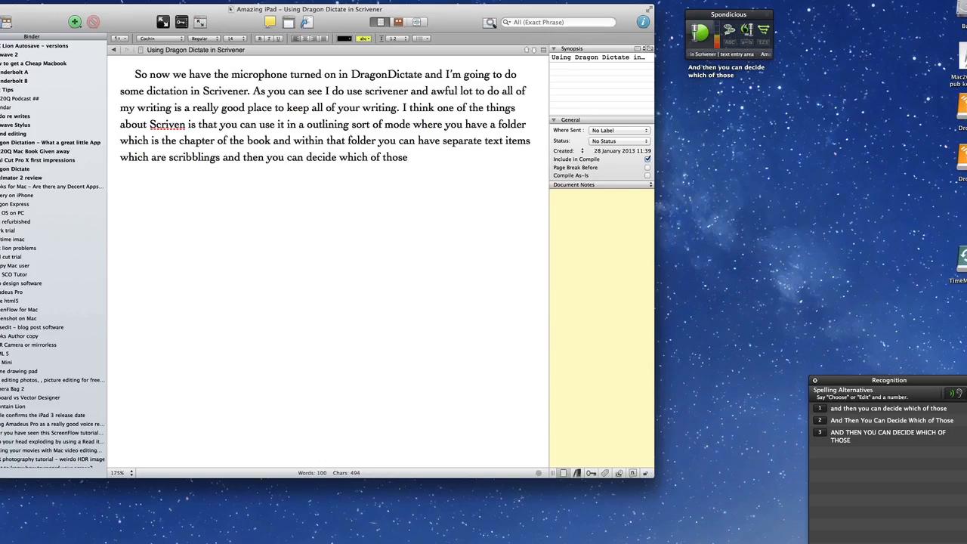
{"action": "type", "text": "bits of text will be used when you Ash"}
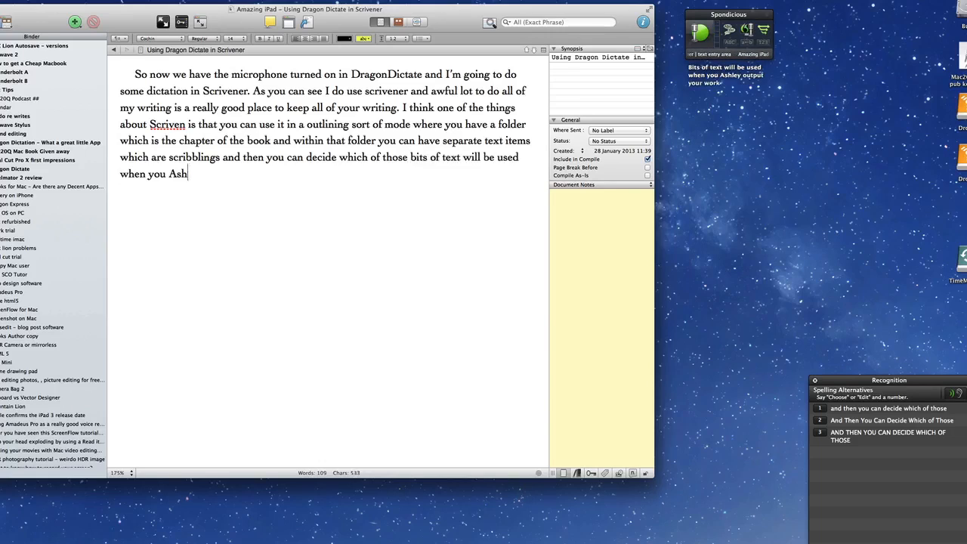
{"action": "type", "text": "Ashley output your work."}
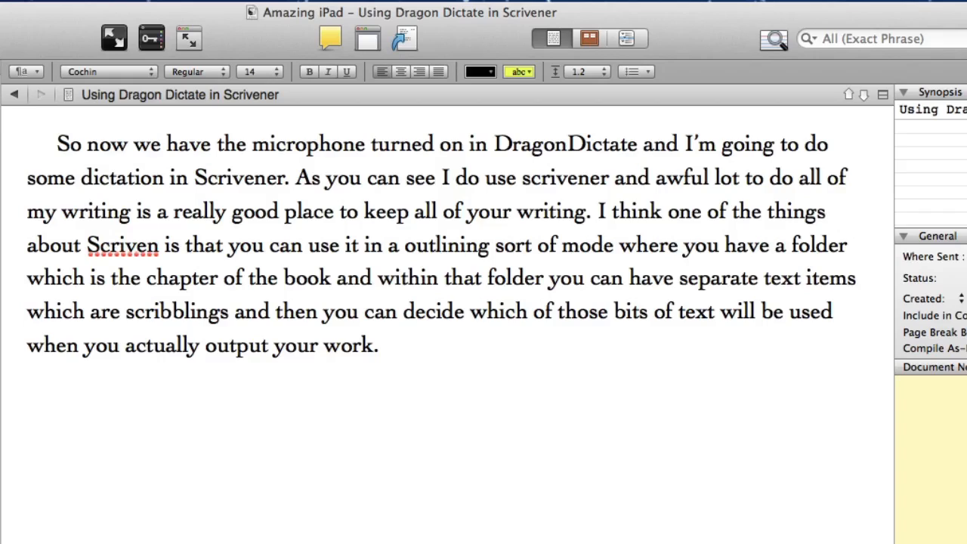
- Replace the misrecognised 'Scriven' with 'Scrivener' using Dragon's spelling alternatives
{"action": "left_click", "coordinate": [499, 312]}
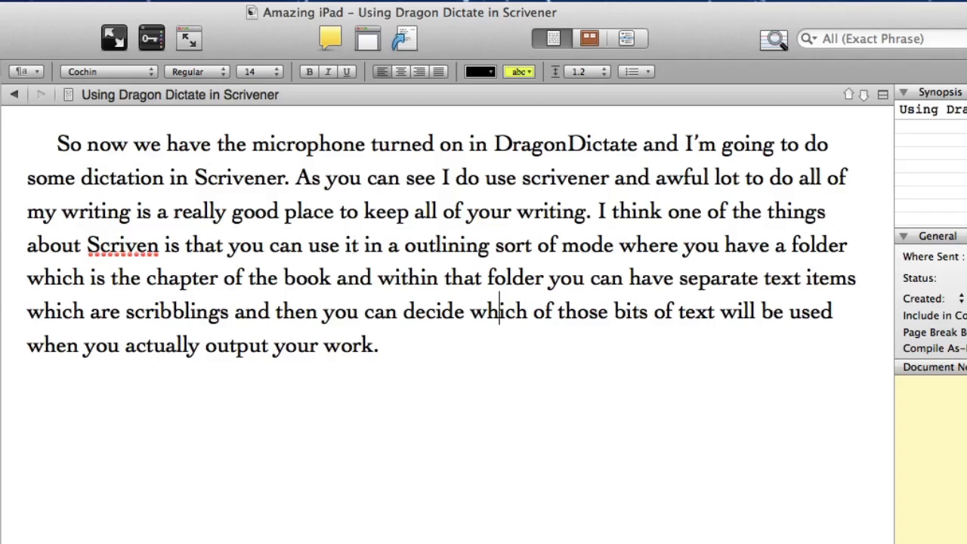
{"action": "double_click", "coordinate": [123, 244]}
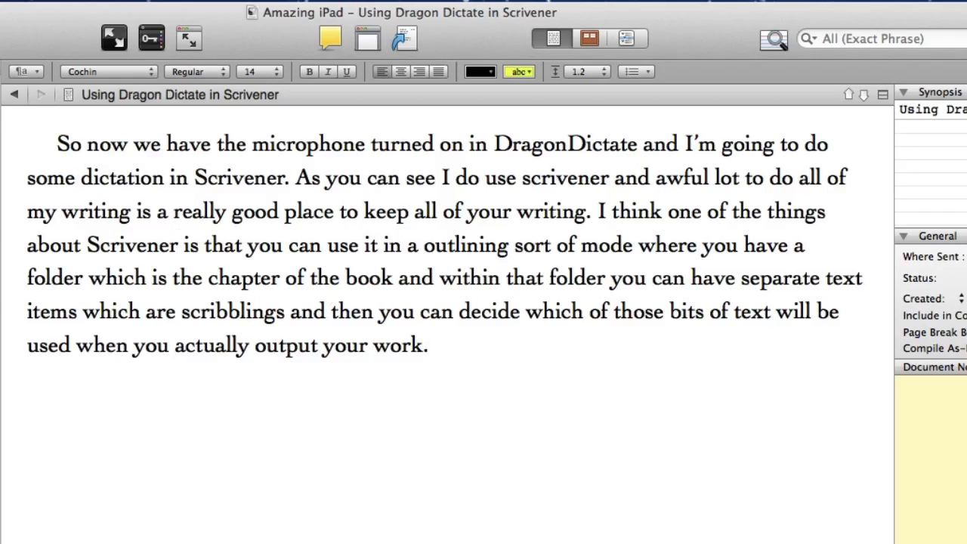
- Dictate that all DragonDictate functions for editing your work as you go are available
{"action": "type", "text": "As you can see all of the"}
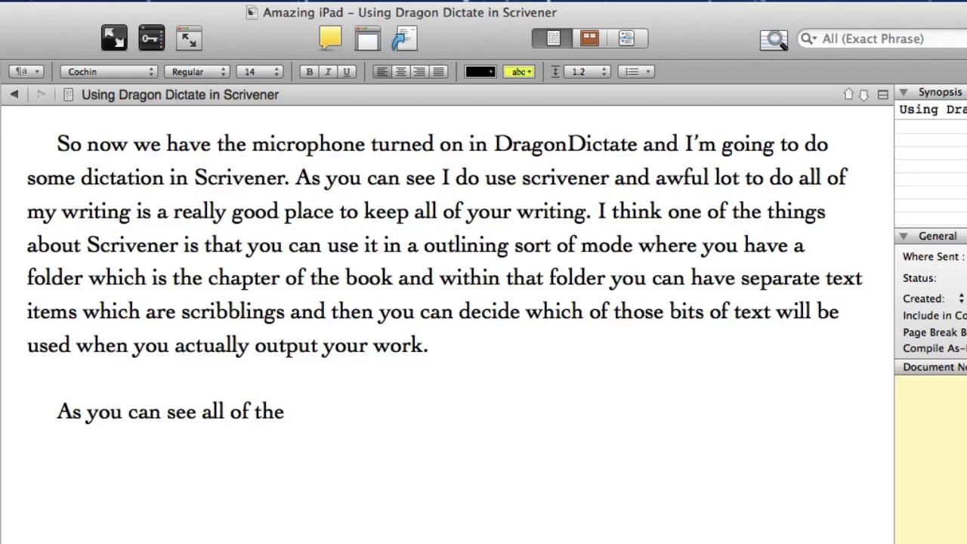
{"action": "type", "text": "functions that you can use within DragonDictate to"}
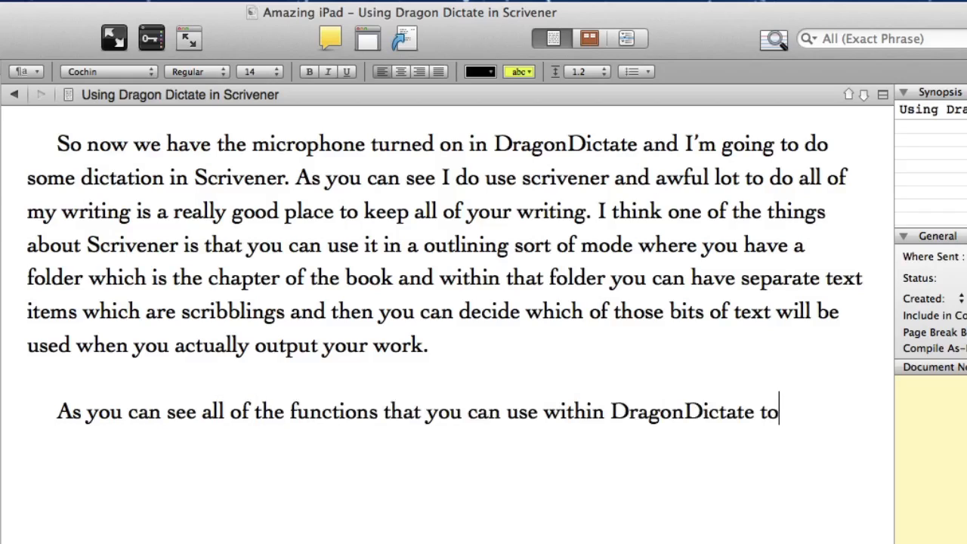
{"action": "type", "text": "edit your work as you go our available"}
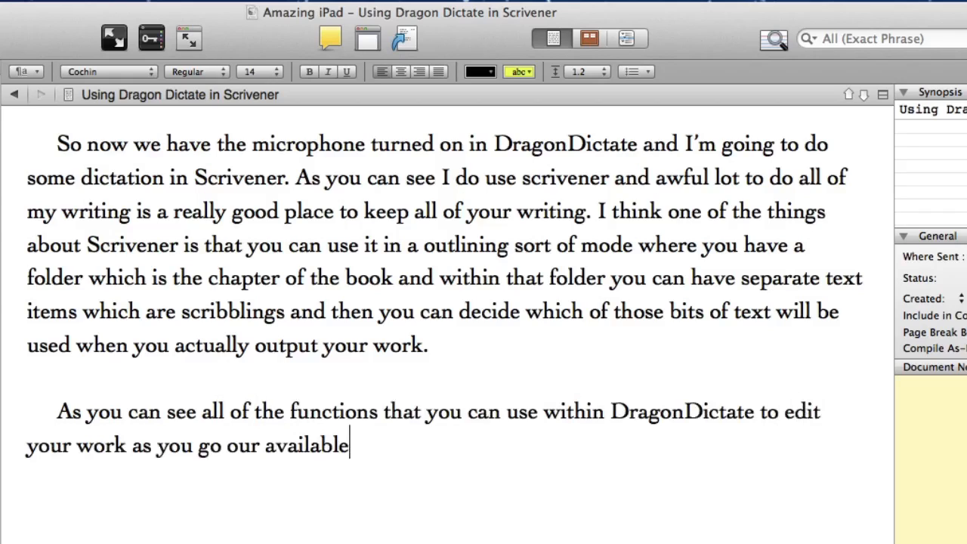
- Re-dictate 'are available.' and note that it wrongly deleted one of the words
{"action": "left_click", "coordinate": [161, 411]}
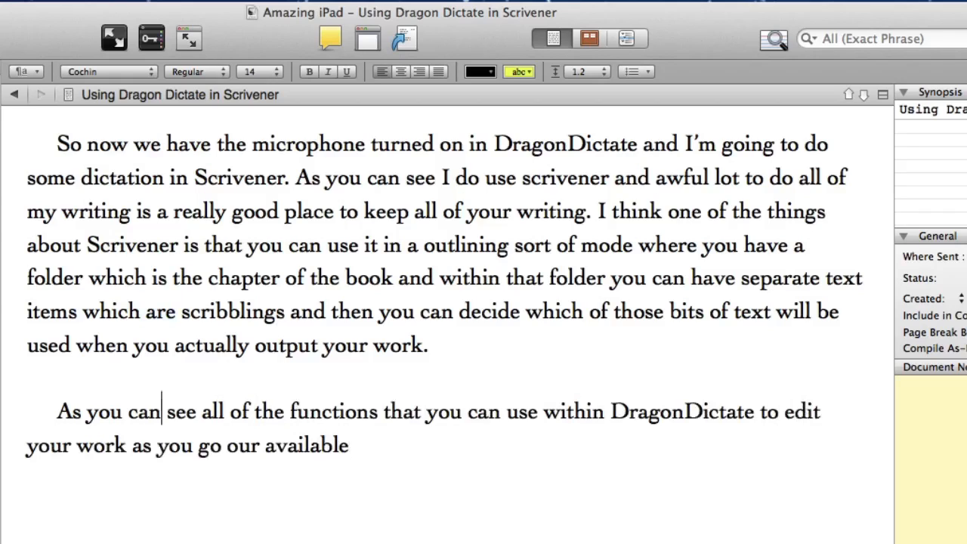
{"action": "double_click", "coordinate": [241, 444]}
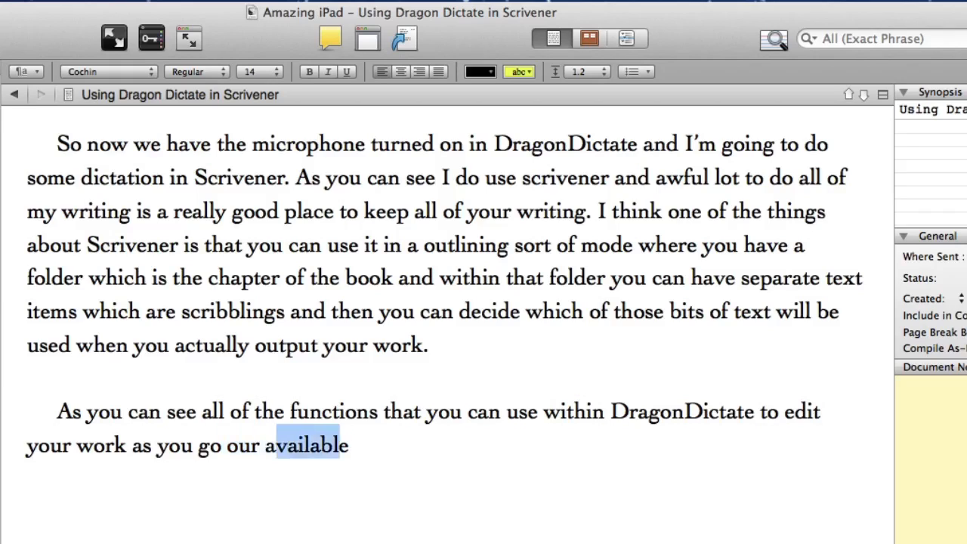
{"action": "type", "text": "are"}
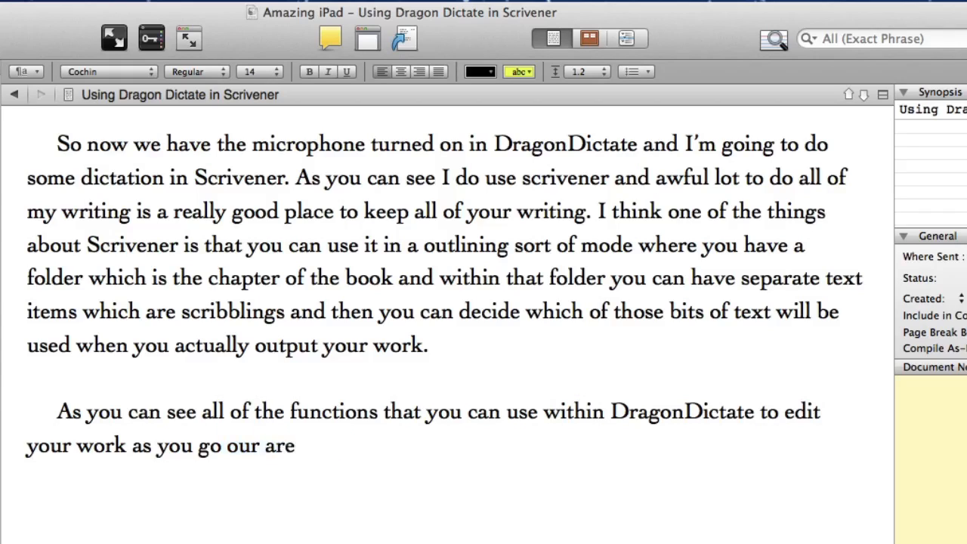
{"action": "type", "text": "availabl"}
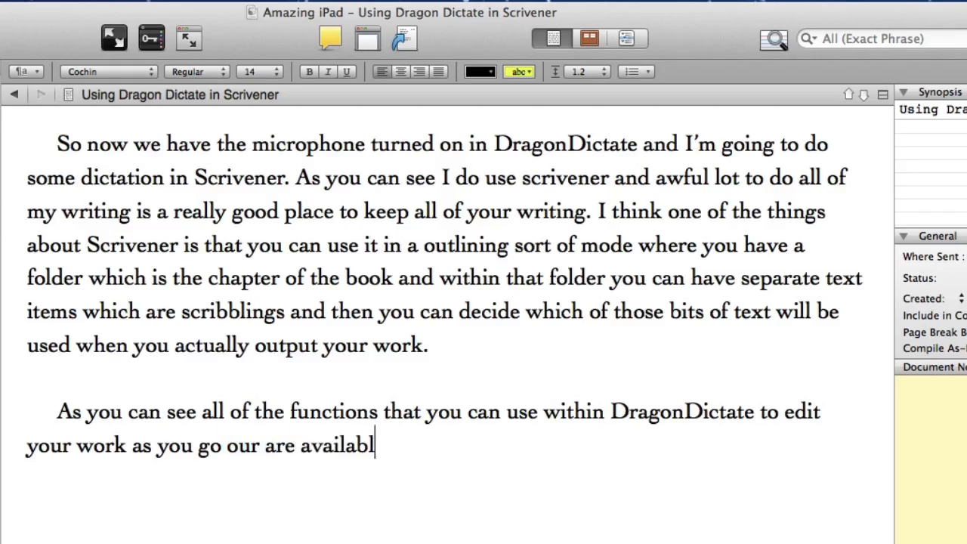
{"action": "type", "text": "e."}
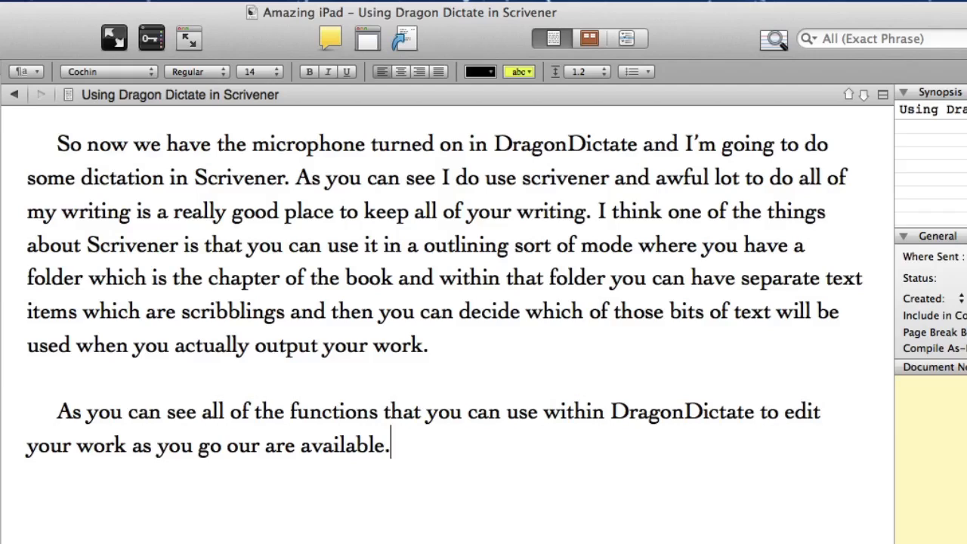
{"action": "type", "text": "Okay so it messed up a little bit there,"}
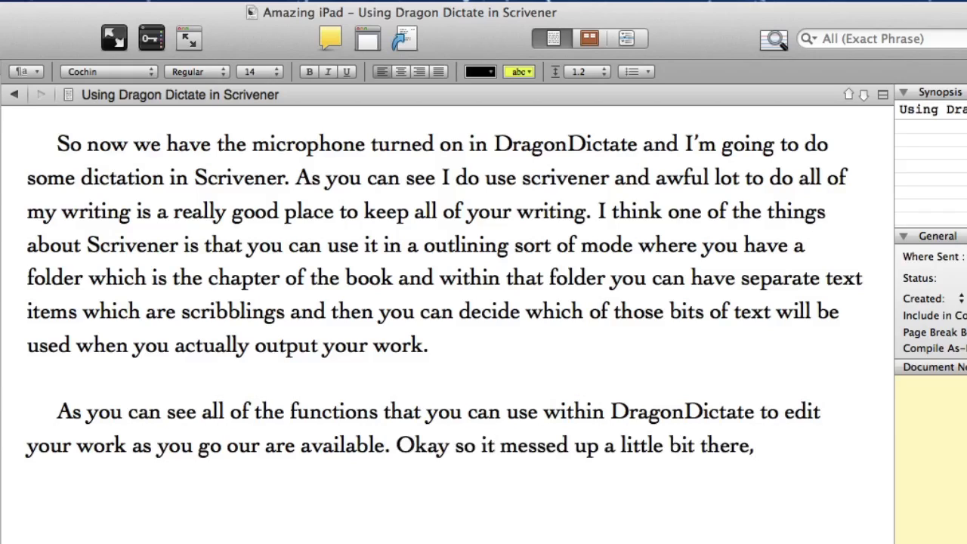
{"action": "type", "text": "it deleted one of the words that it wasn't supposed to delete but generally I don’t mind too much about that because it is so quick and easy"}
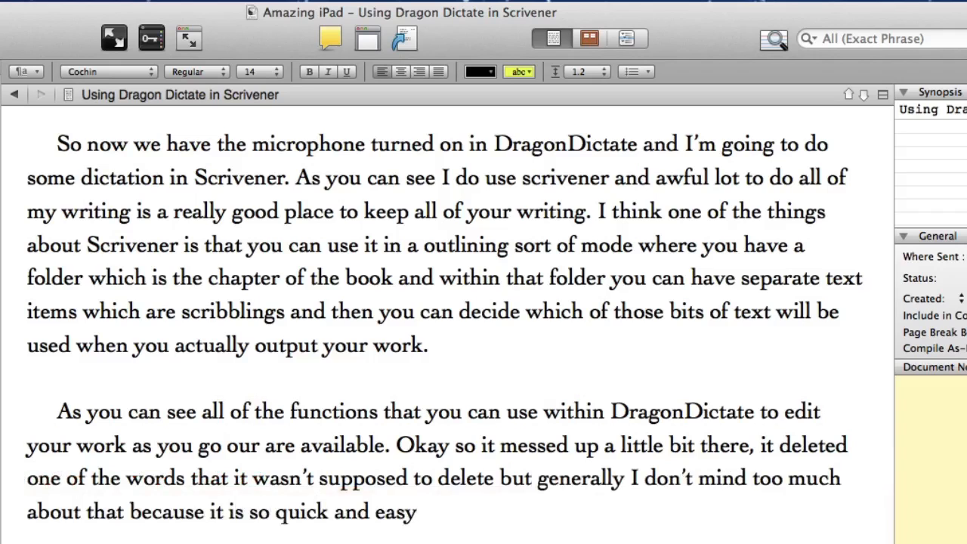
- Finish the dictation sentence and add that TextExpander must be switched off
{"action": "type", "text": "to use dictation rather than doing any typing."}
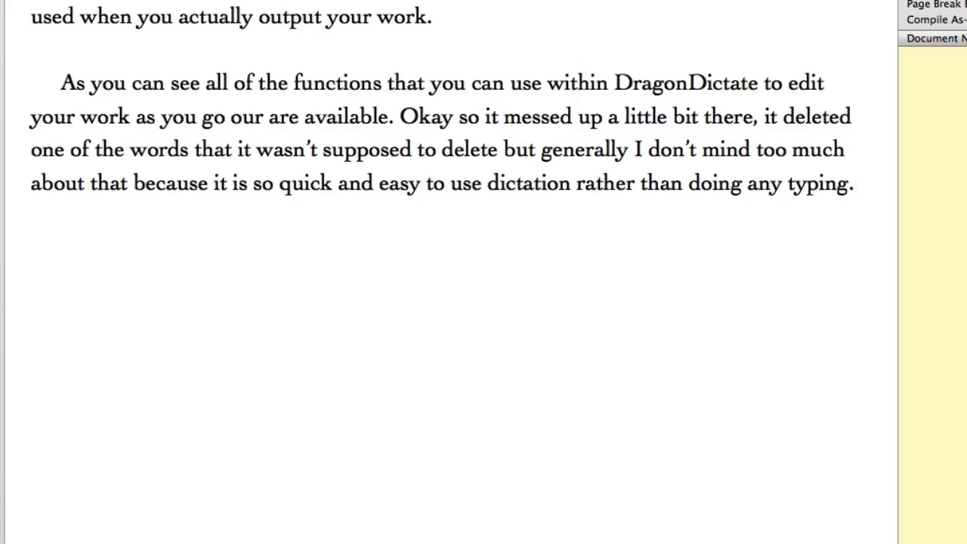
{"action": "left_click", "coordinate": [854, 183]}
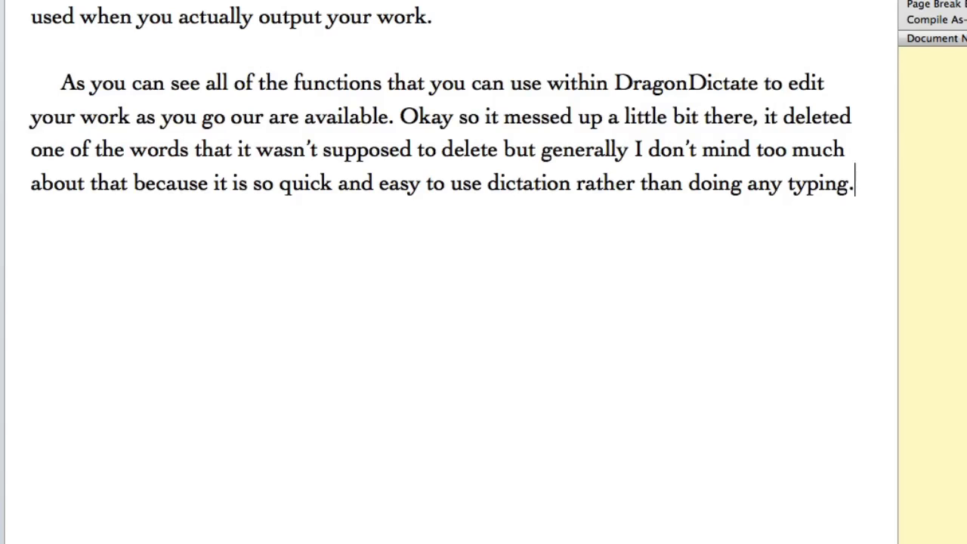
{"action": "type", "text": "I don't even mind that I have two switch off the text expander"}
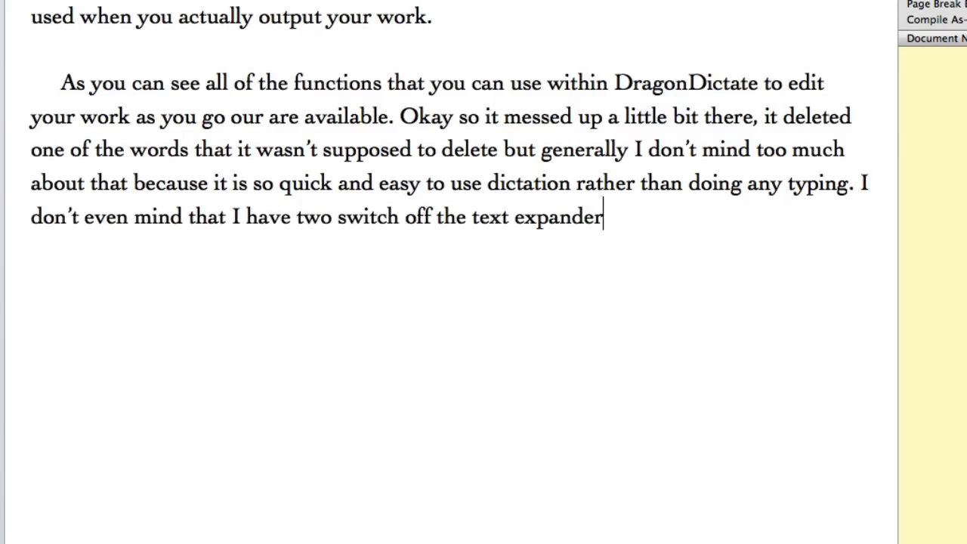
{"action": "type", "text": "which is a super tool for using on your Mac"}
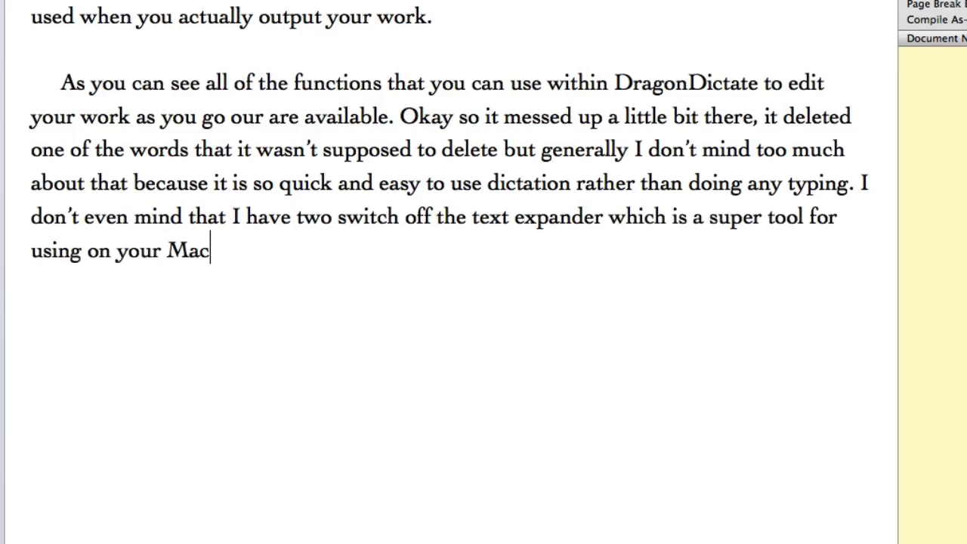
{"action": "type", "text": "."}
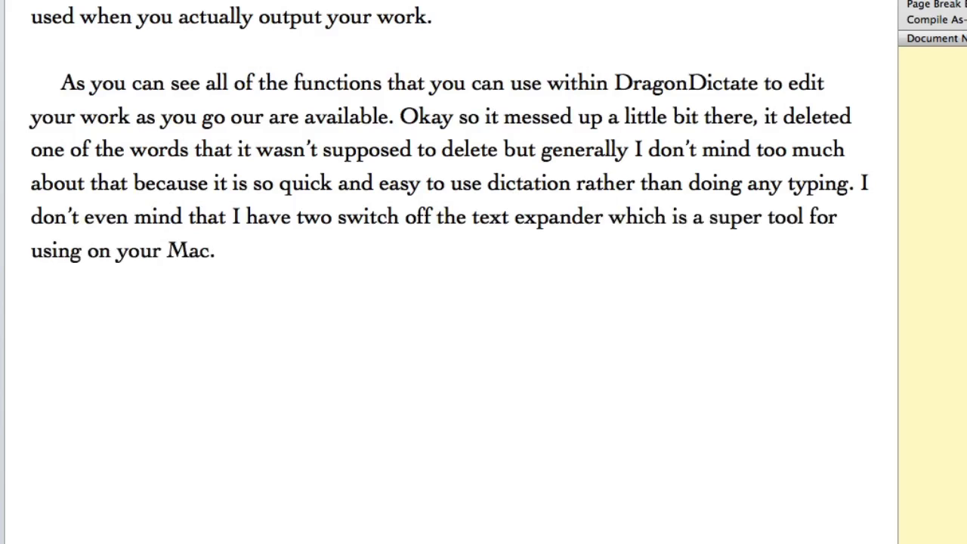
- Dictate that DragonDictate takes care of getting stuff into your computer quickly
{"action": "type", "text": "This is because the"}
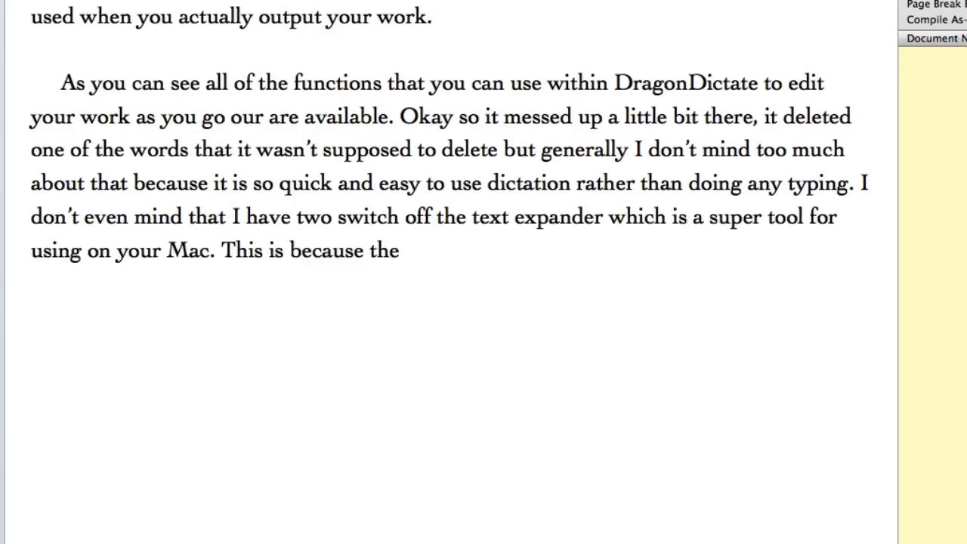
{"action": "type", "text": "need for getting stuff into your computer quickly"}
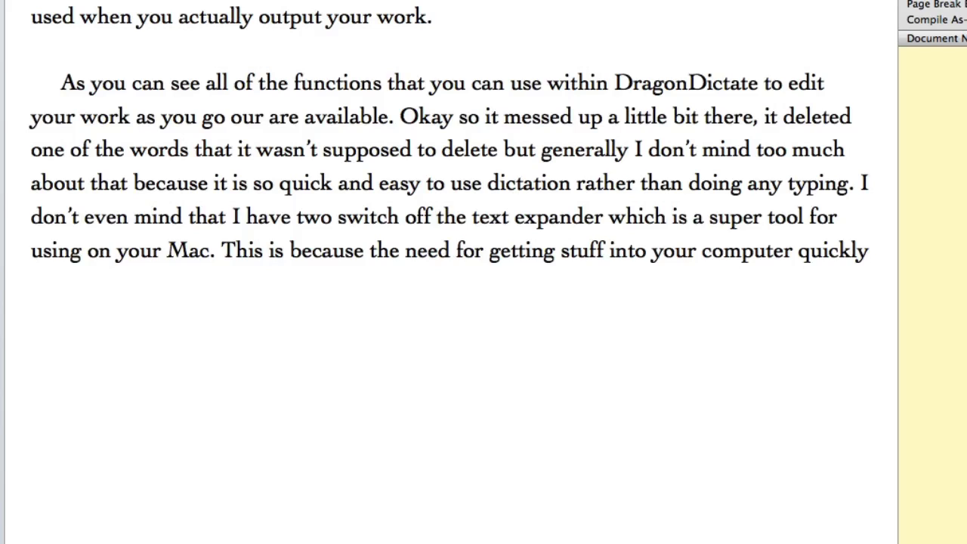
{"action": "type", "text": "is all taken care of by using the dictation of the DragonDictate"}
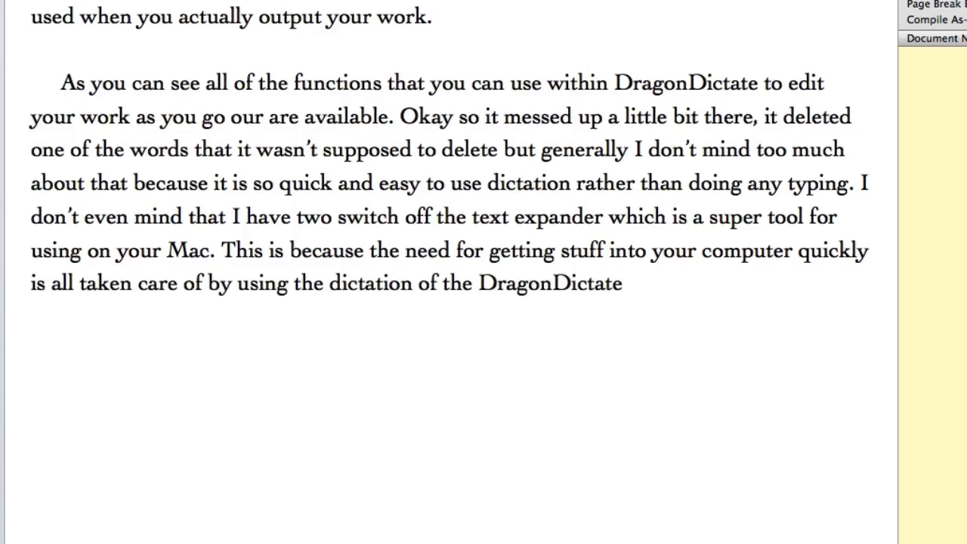
{"action": "type", "text": "."}
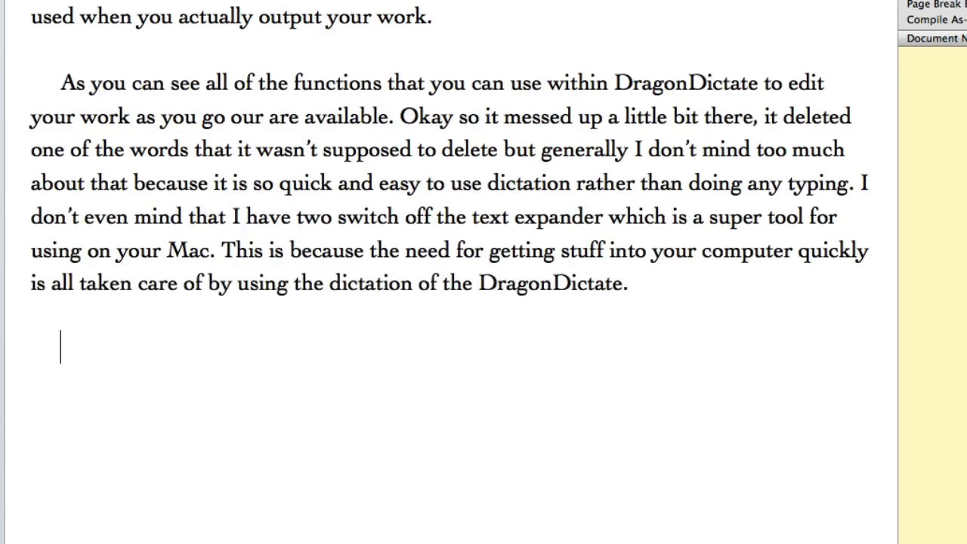
- Begin the third paragraph about likely using the keyboard for editing
{"action": "type", "text": "Once I have all of the article written"}
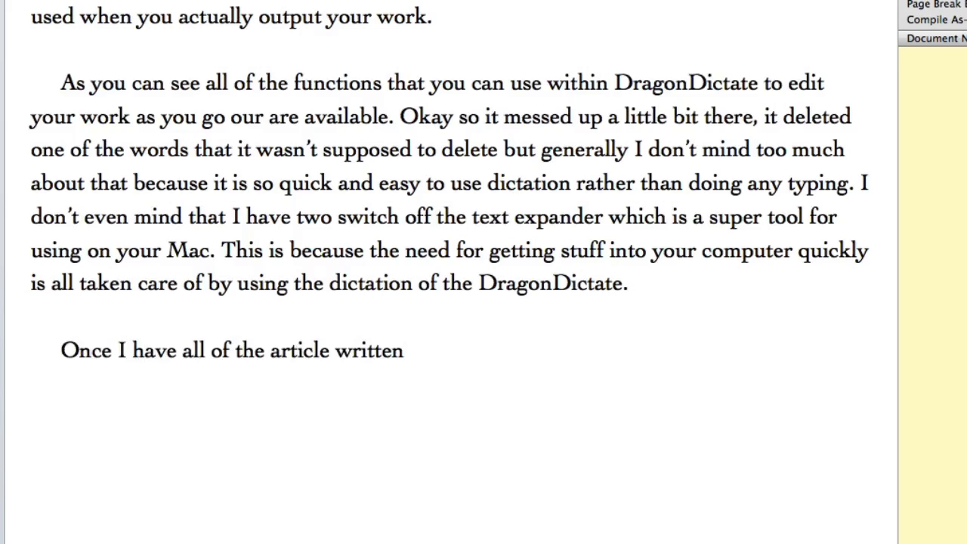
{"action": "type", "text": ", dictated then it would be time for me to start"}
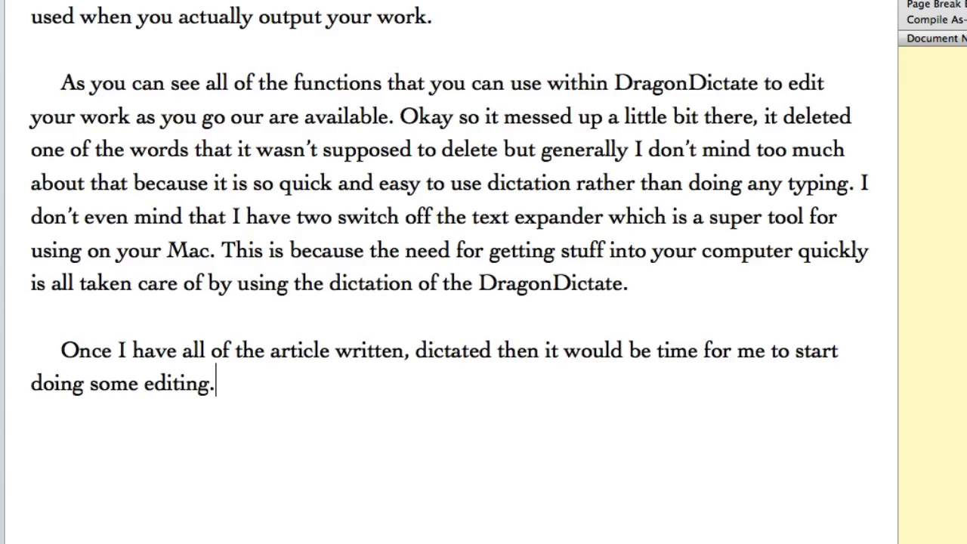
{"action": "type", "text": "For the editing part of the process I will likely use the keyboard"}
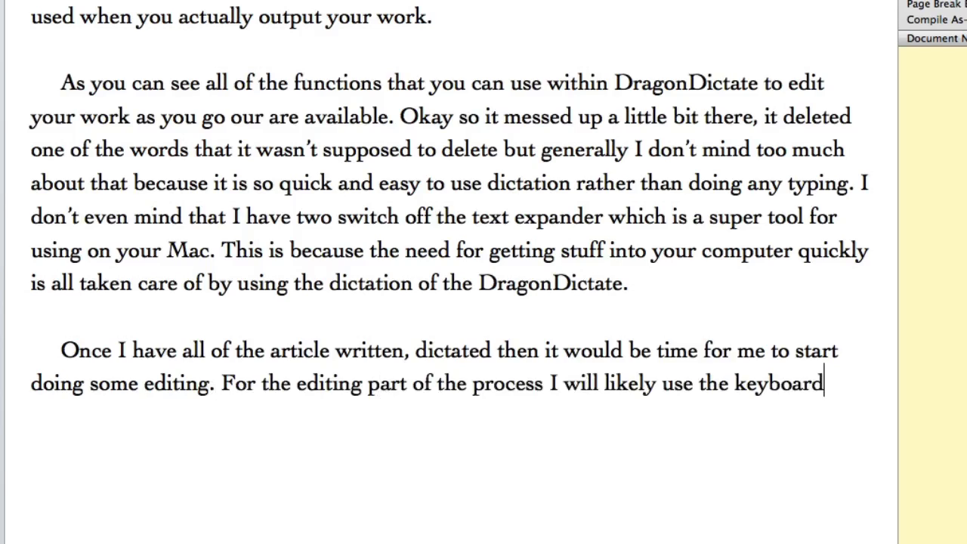
{"action": "type", "text": ", as I will only be changing"}
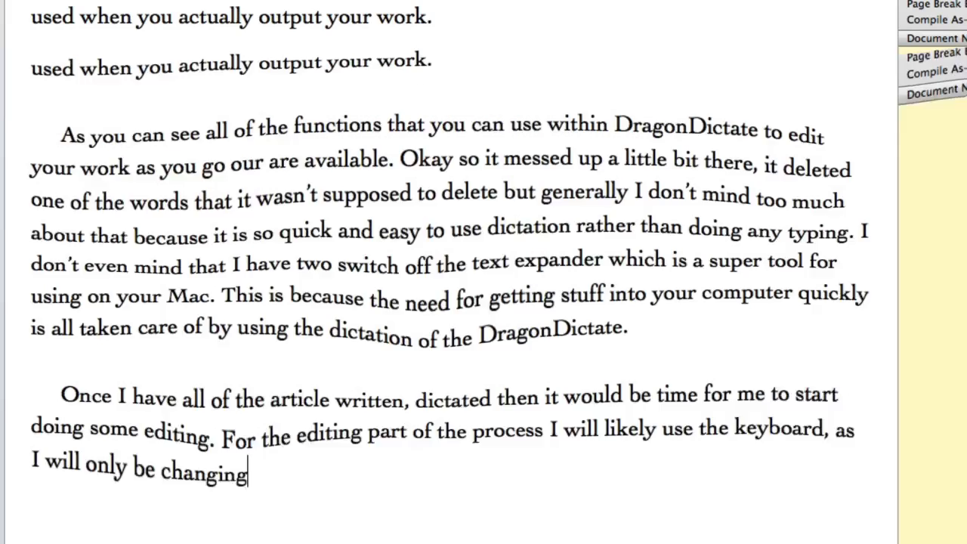